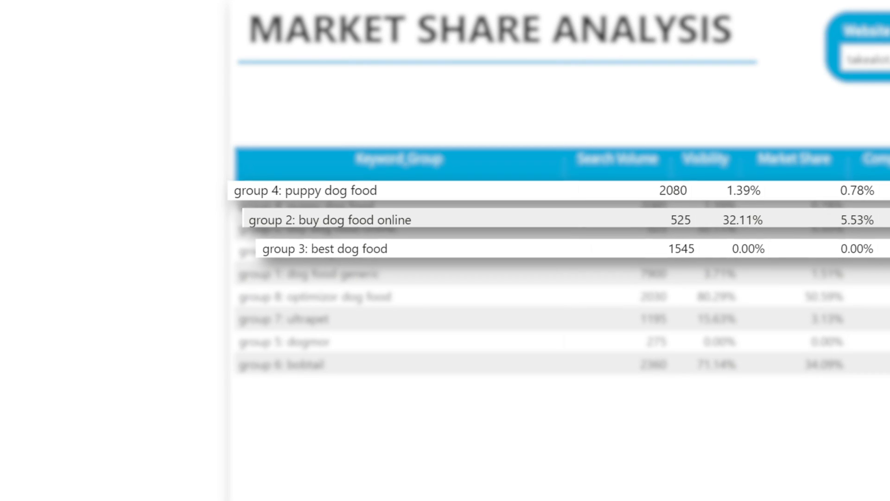
scroll("down", 3)
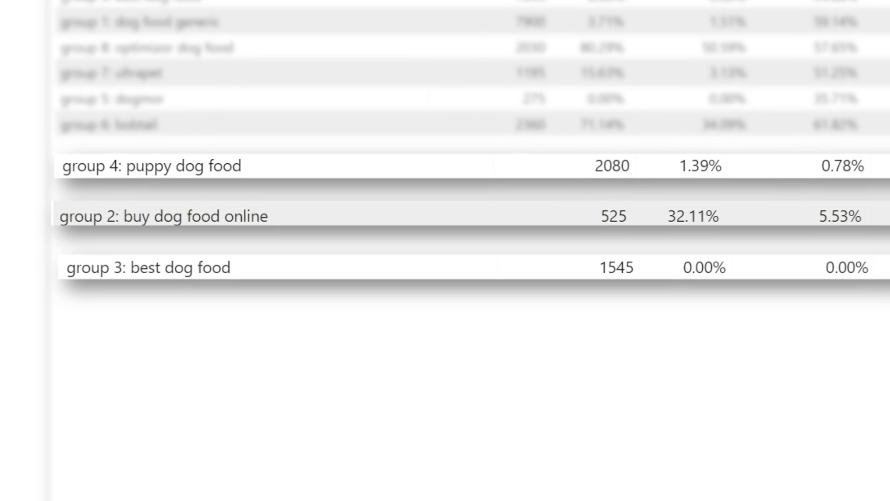